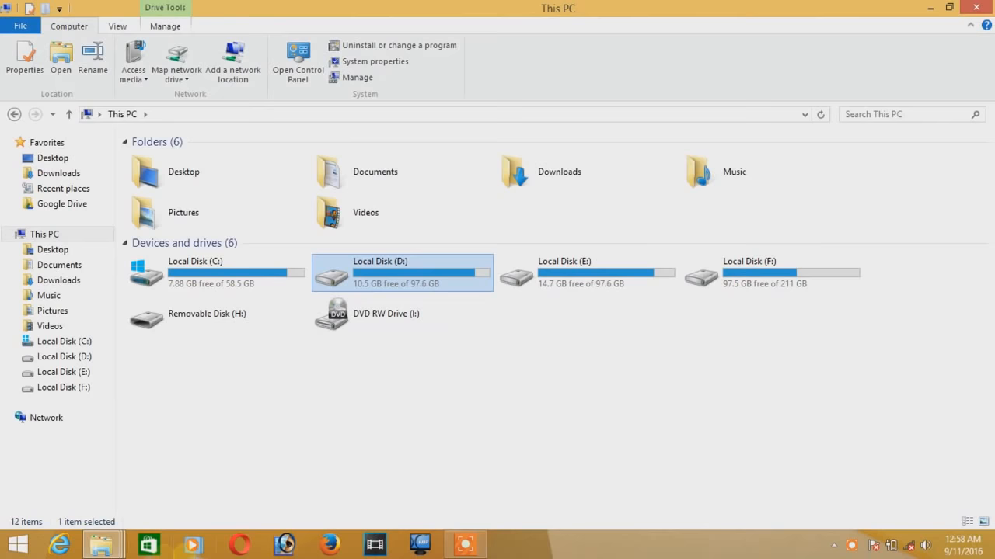
# Step: Try to open Removable Disk (H:) from This PC
pyautogui.doubleClick(207, 313)
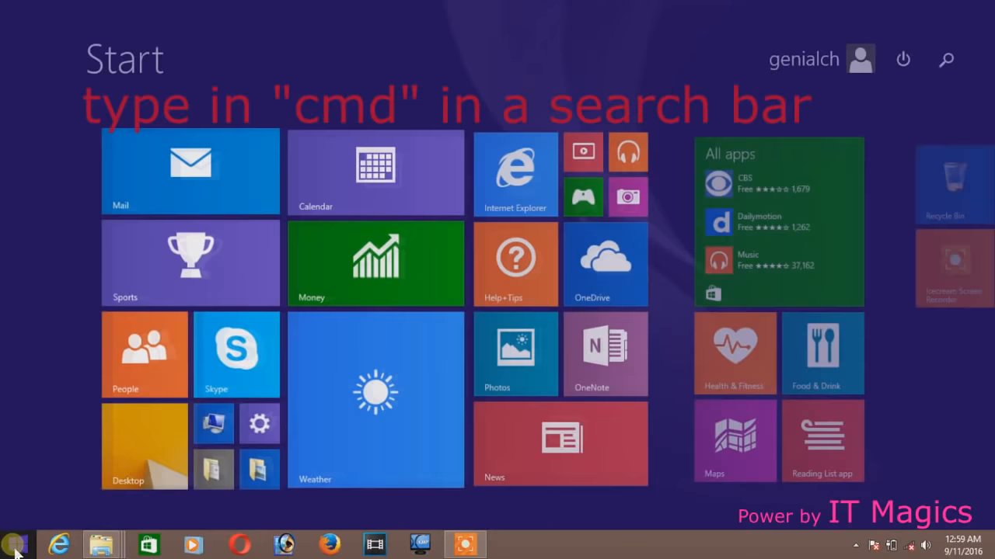
# Step: Begin a Start screen search to find Command Prompt
pyautogui.click(946, 59)
pyautogui.write('cmd')
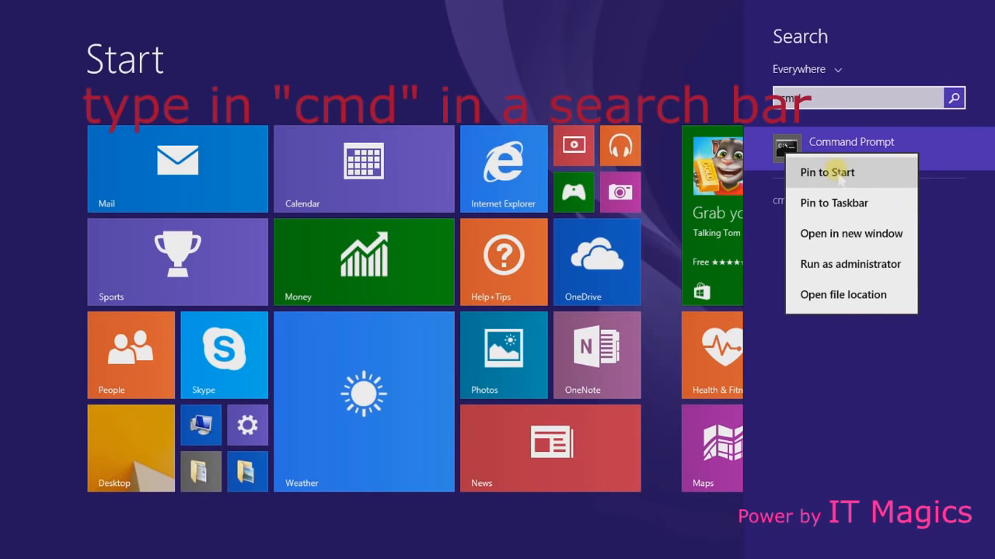
pyautogui.moveTo(850, 265)
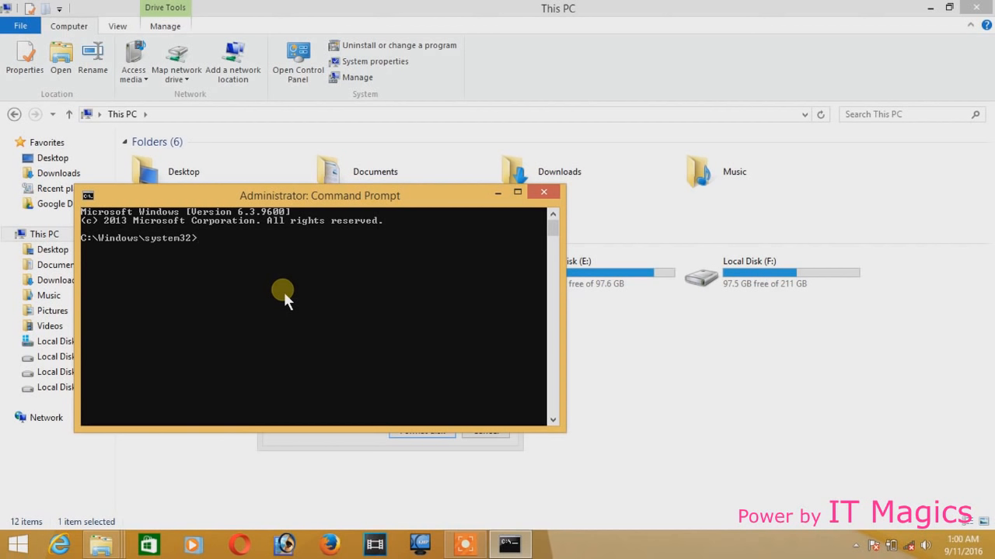
# Step: Enter 'chkdsk:/' at the administrator command prompt
pyautogui.write('chk')
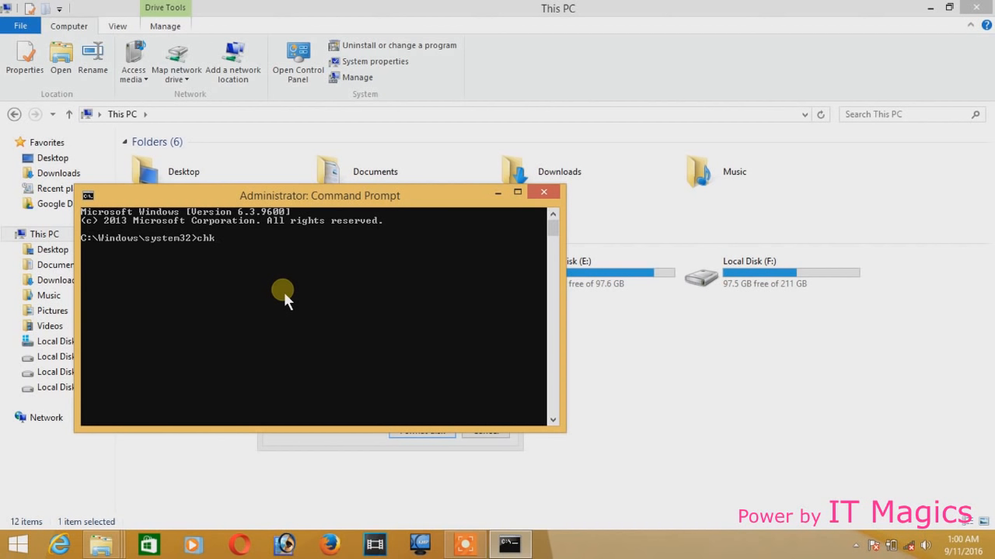
pyautogui.write('ds')
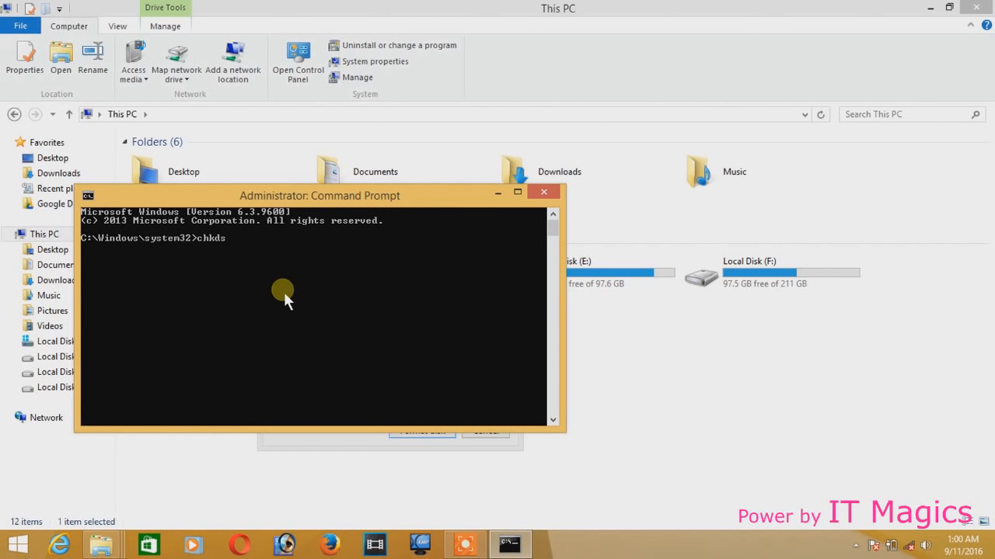
pyautogui.write('k')
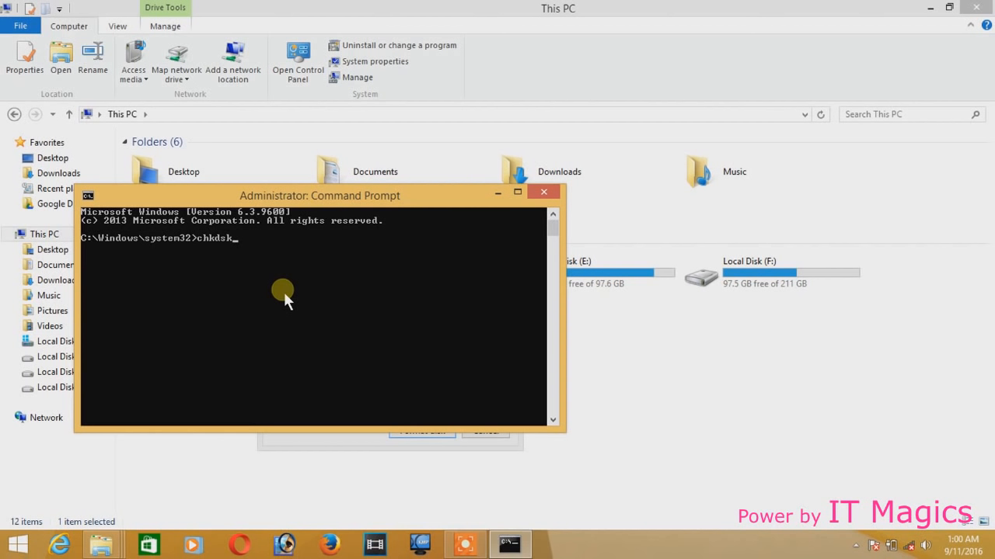
pyautogui.write(':/')
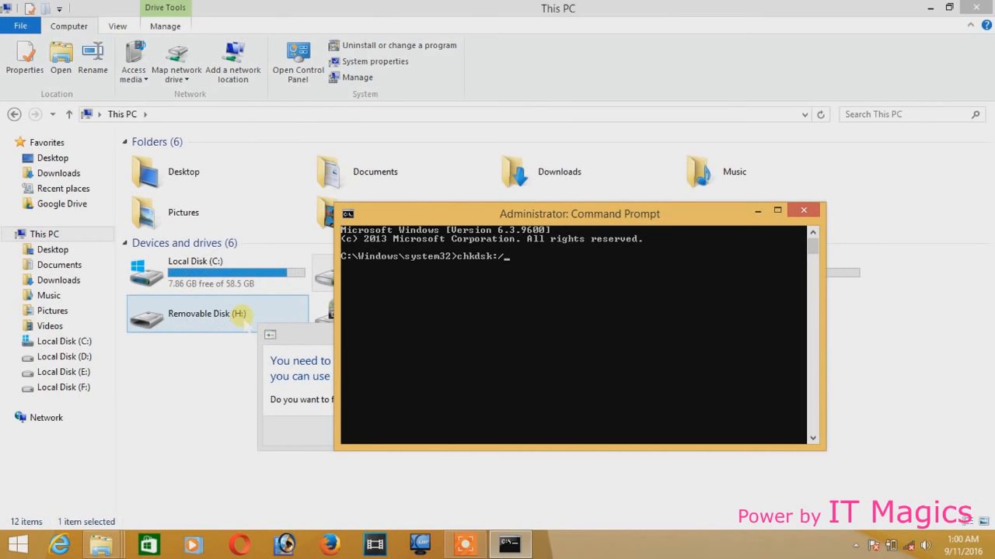
pyautogui.moveTo(604, 301)
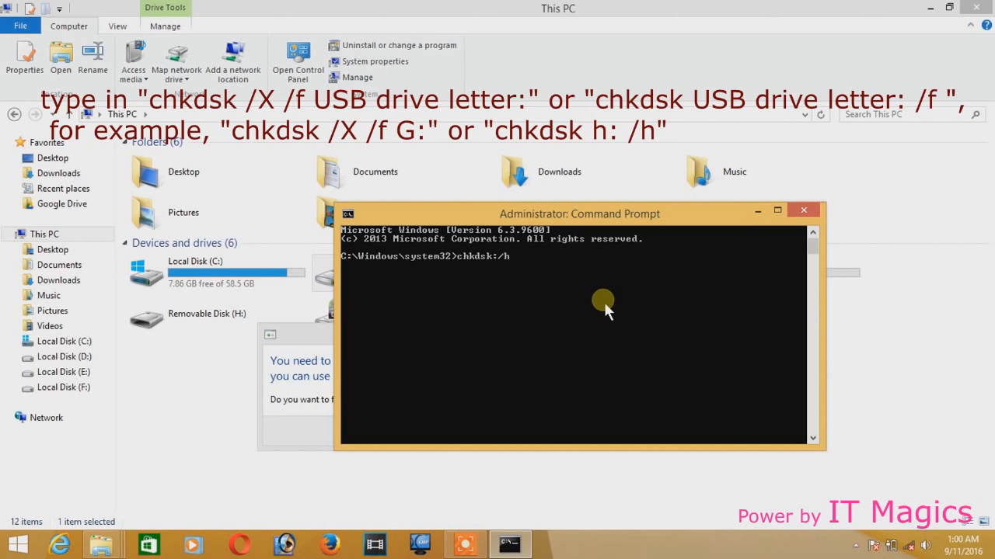
# Step: Correct the command line so it reads 'chkdsk h:/h' for drive H:
pyautogui.press('backspace')
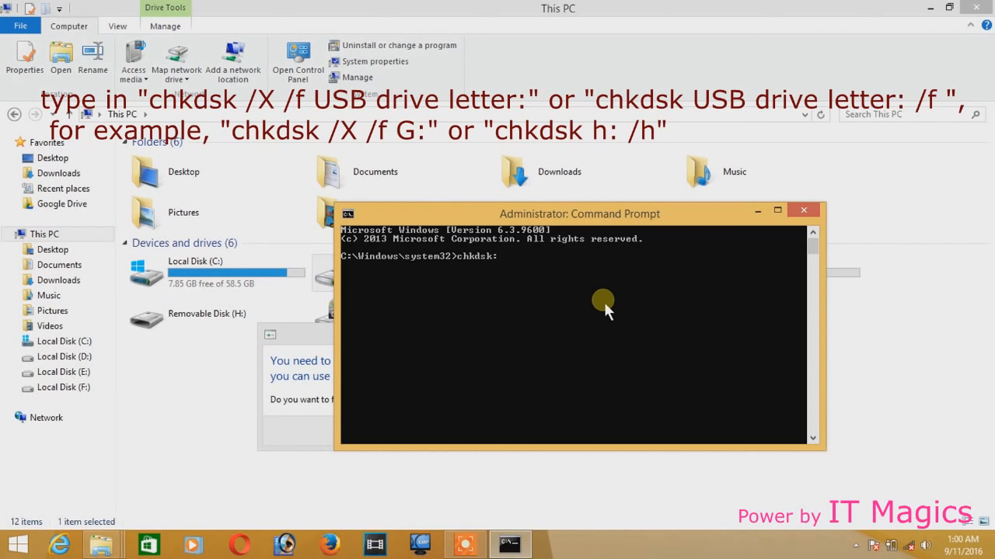
pyautogui.write('f')
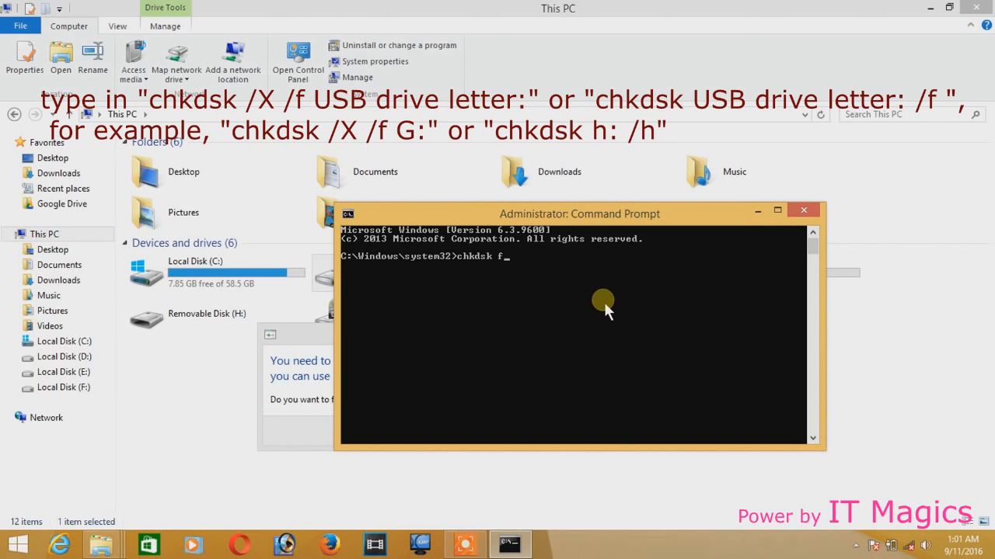
pyautogui.write(':/')
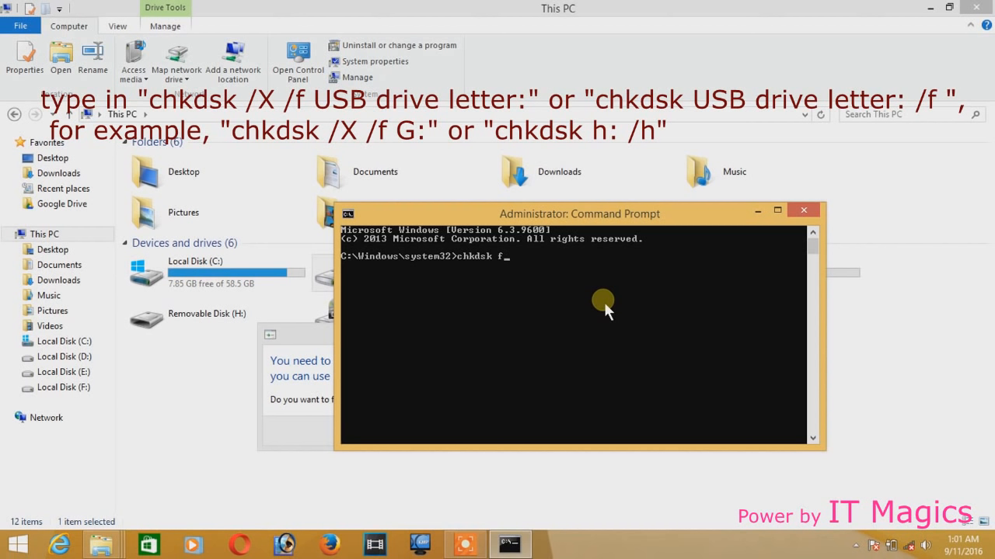
pyautogui.write('h')
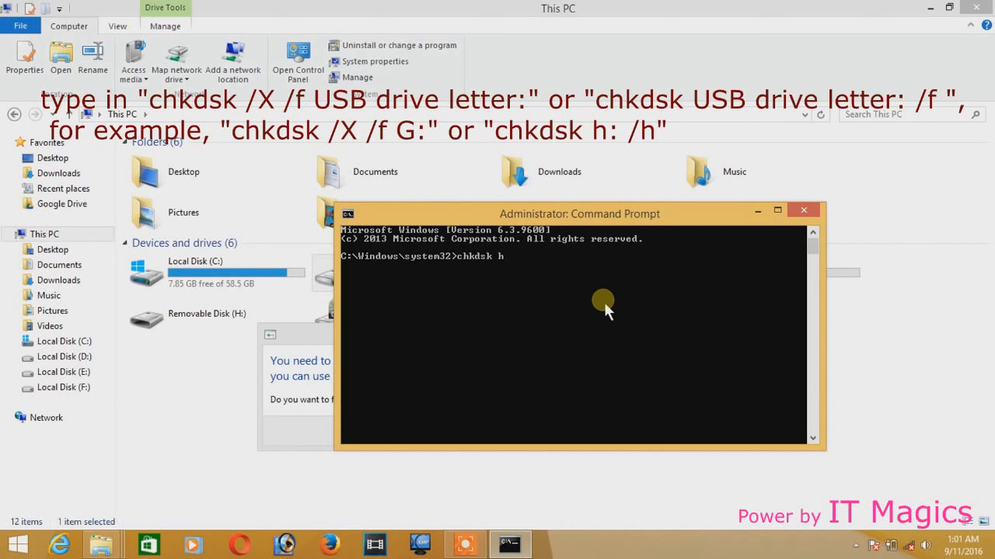
pyautogui.write(':/')
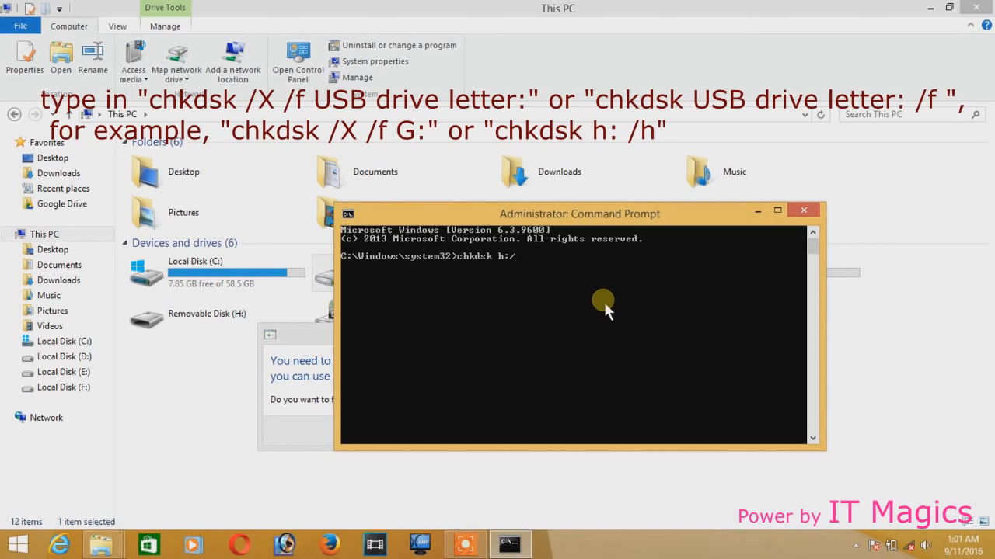
pyautogui.write('h')
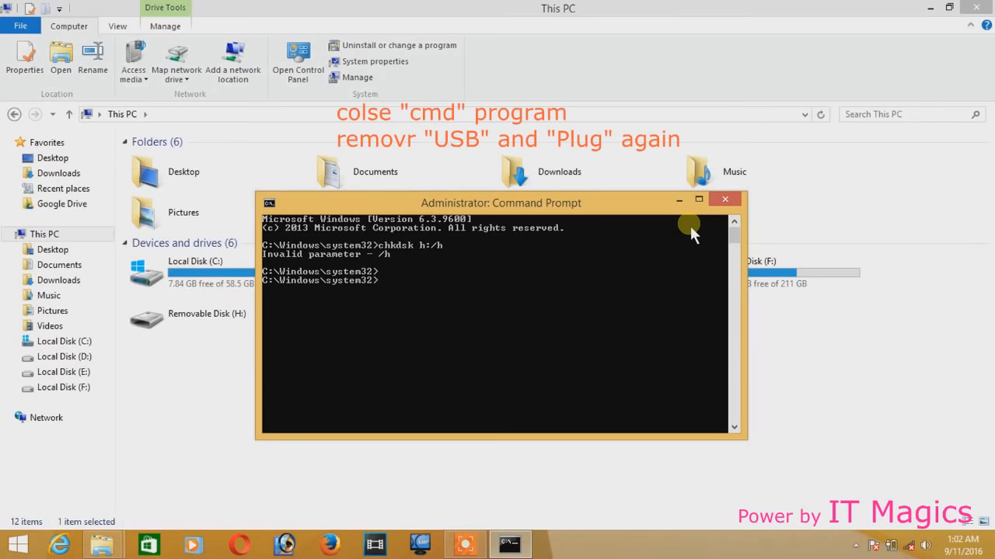
# Step: Close the Command Prompt window after chkdsk finishes
pyautogui.click(724, 198)
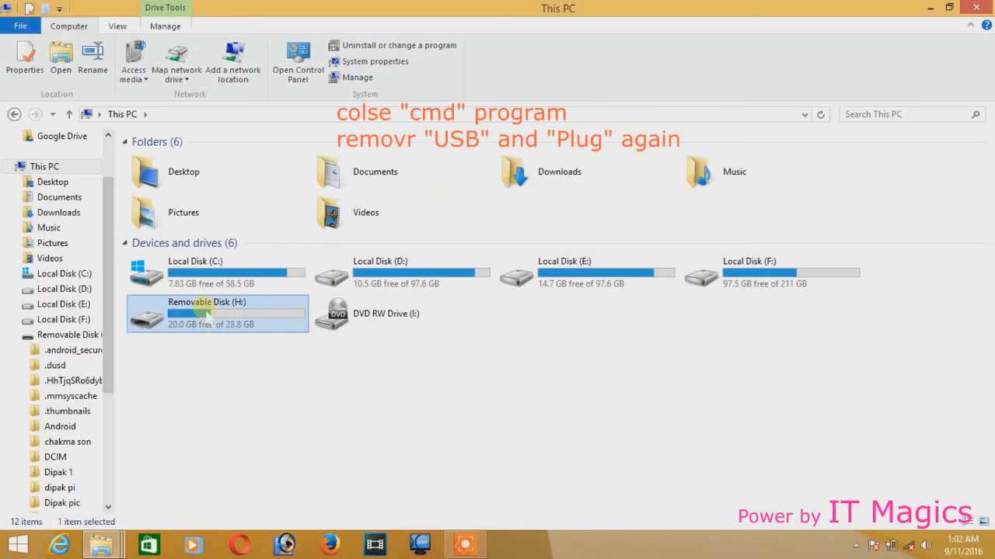
# Step: Open the repaired Removable Disk (H:) to view its folders
pyautogui.doubleClick(216, 313)
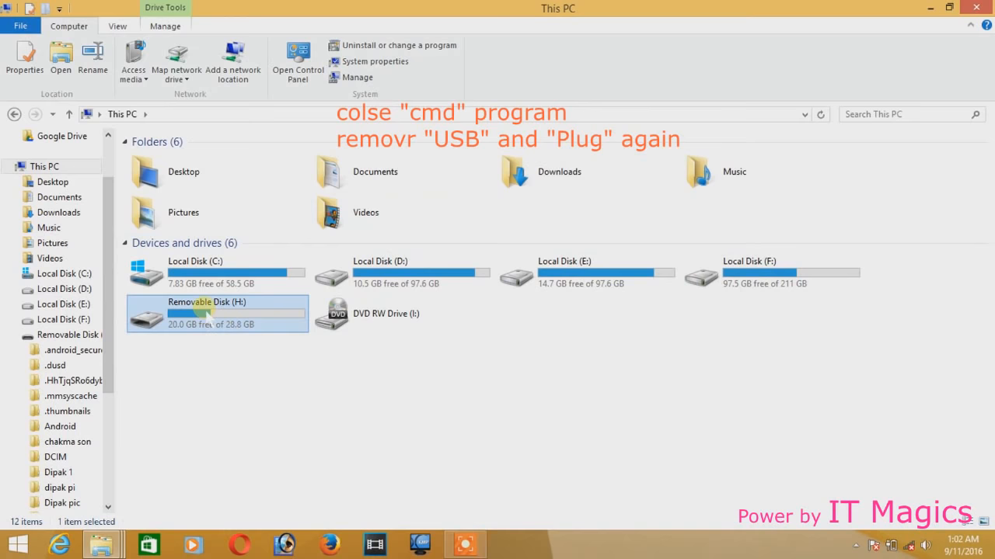